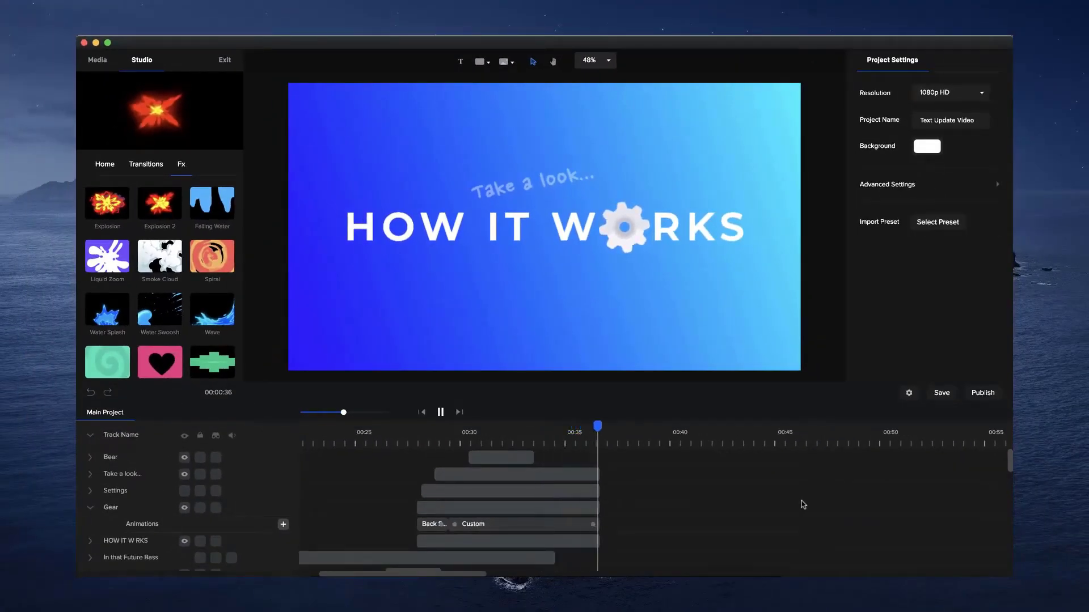
Step: Pause the preview and move the playhead to an empty spot near 00:40
left_click(440, 412)
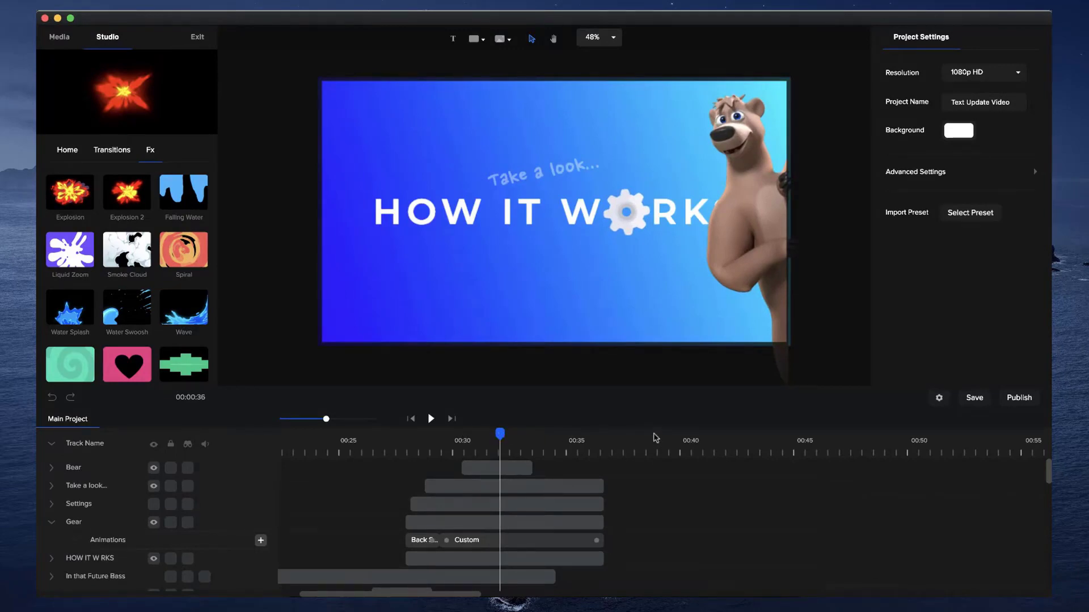
left_click(652, 440)
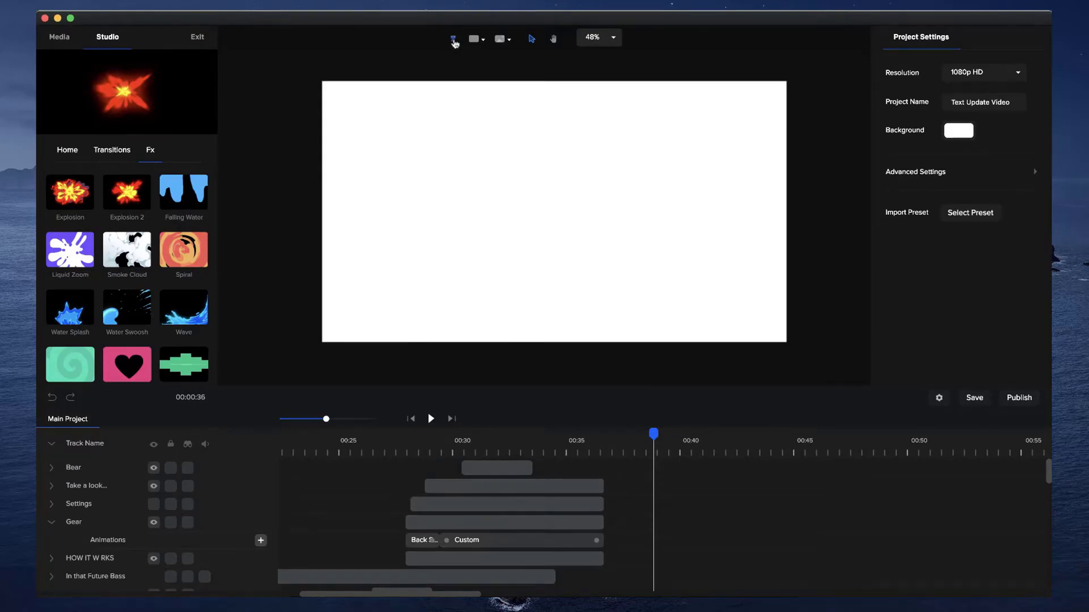
Step: Add a text layer, replacing 'Your Text' with 'What can you create?'
left_click(451, 38)
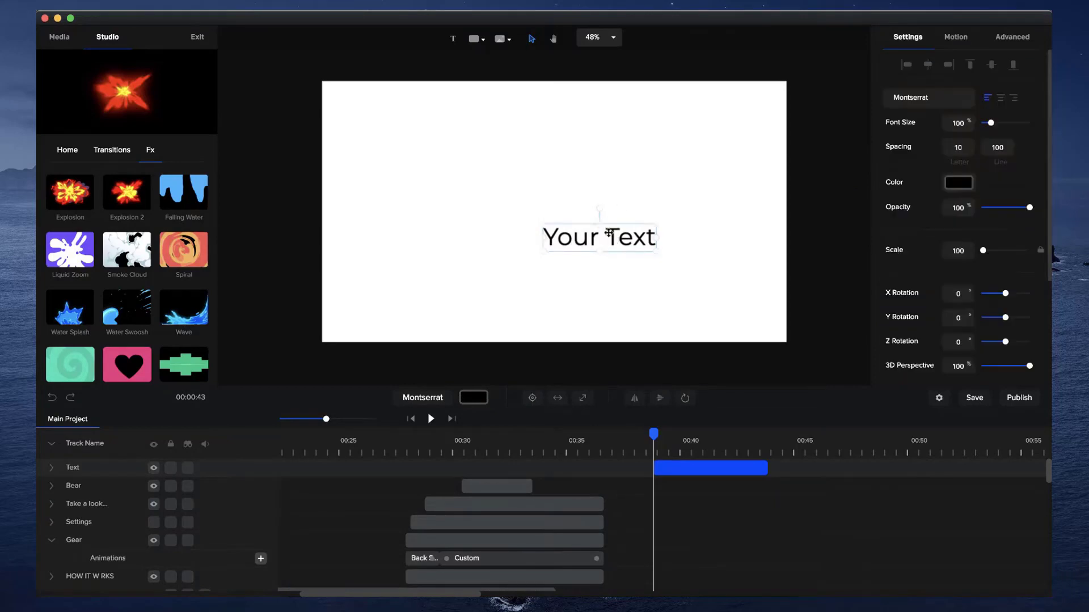
type("What can you")
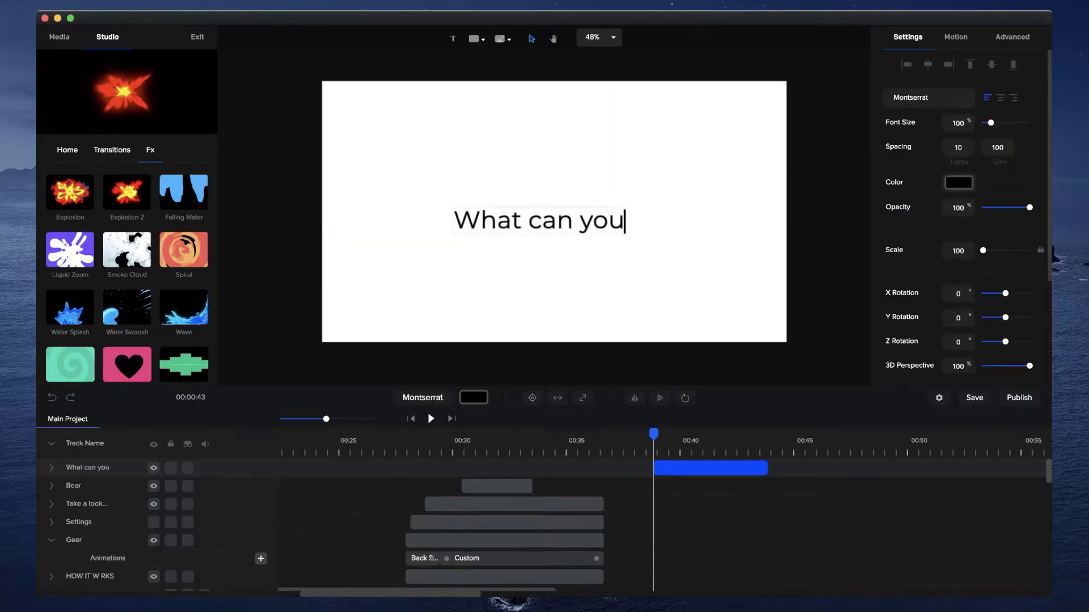
type("create?")
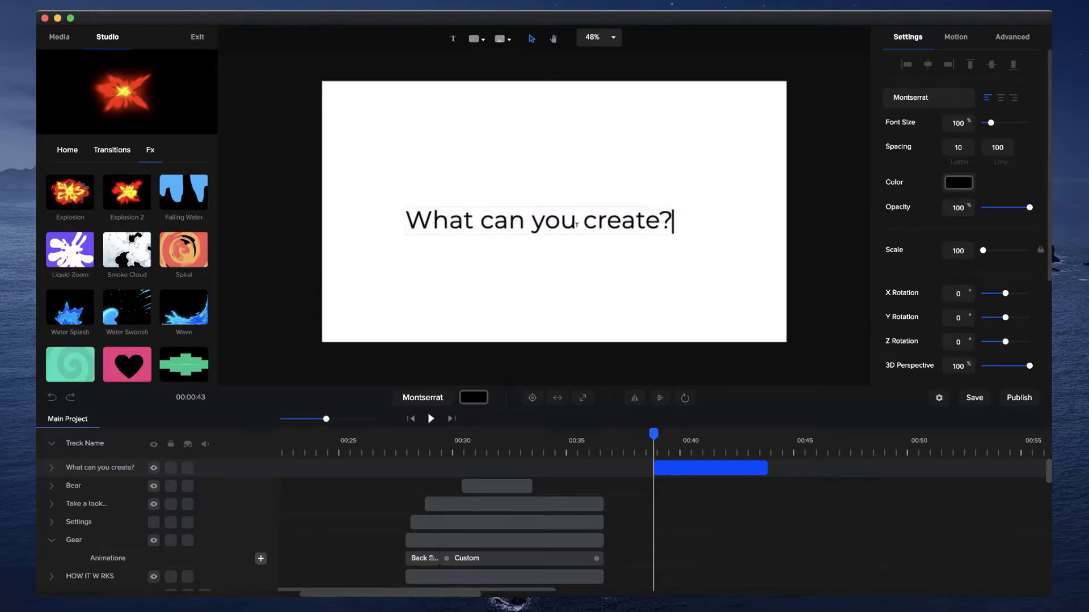
left_click(531, 398)
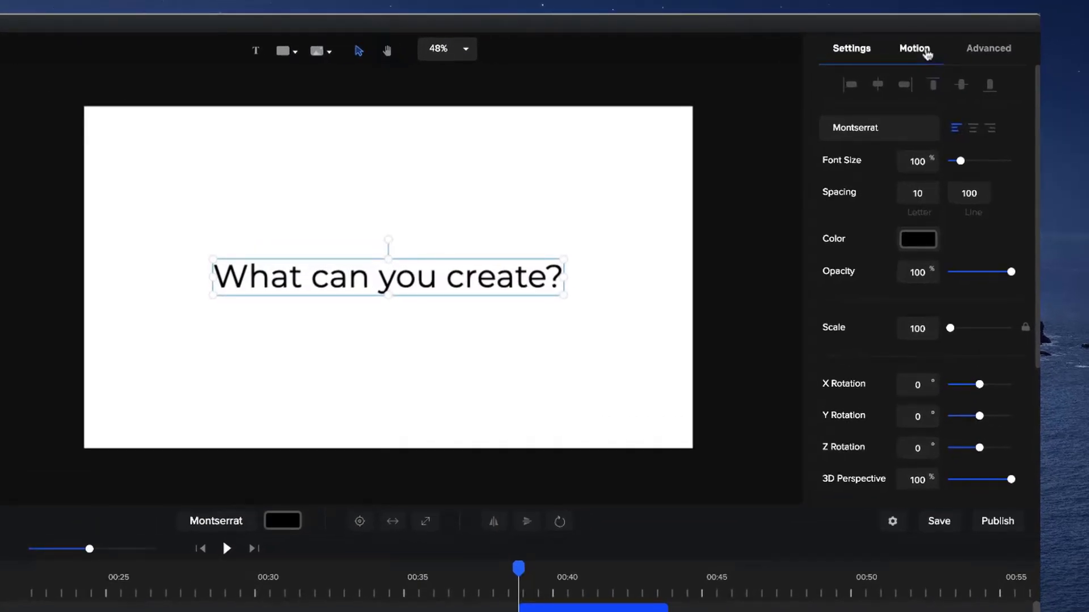
Step: Open the Motion animations panel for the text layer
left_click(913, 48)
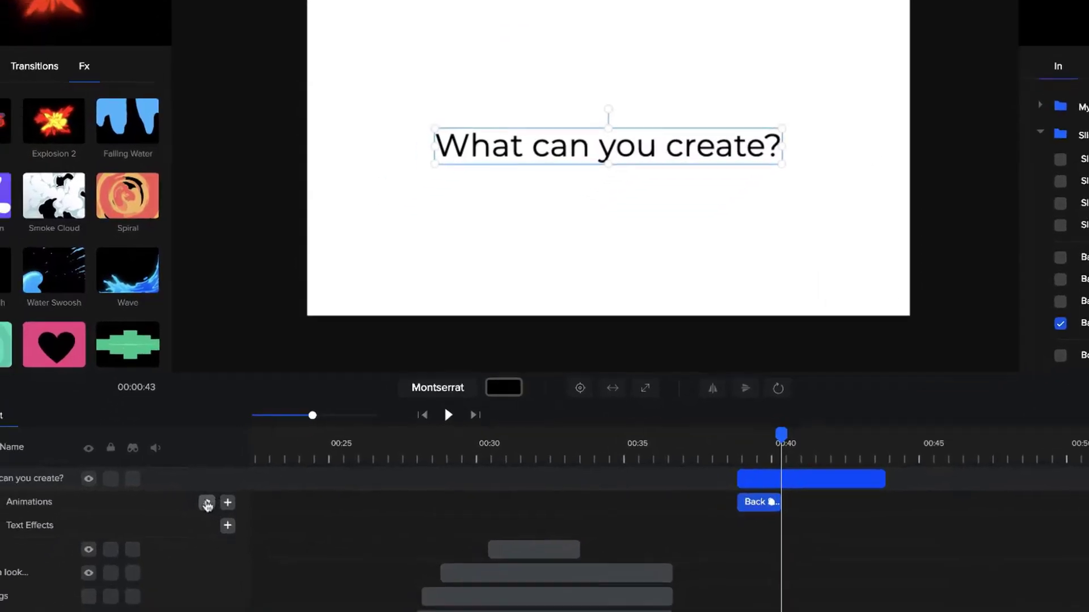
Step: Set the entrance animation's Text Animation to Words and preview the result
left_click(206, 501)
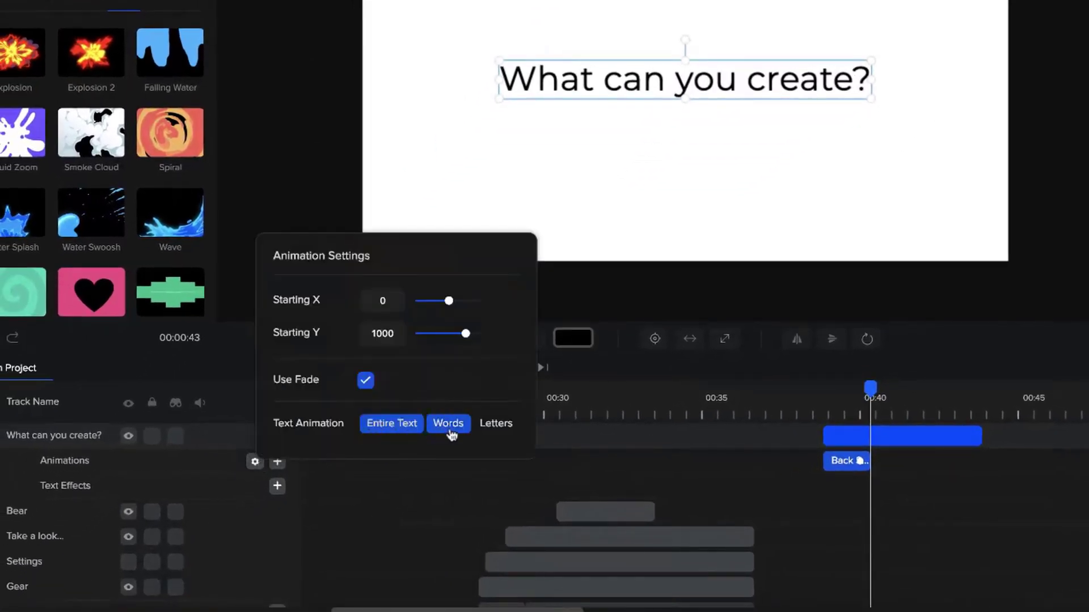
left_click(448, 424)
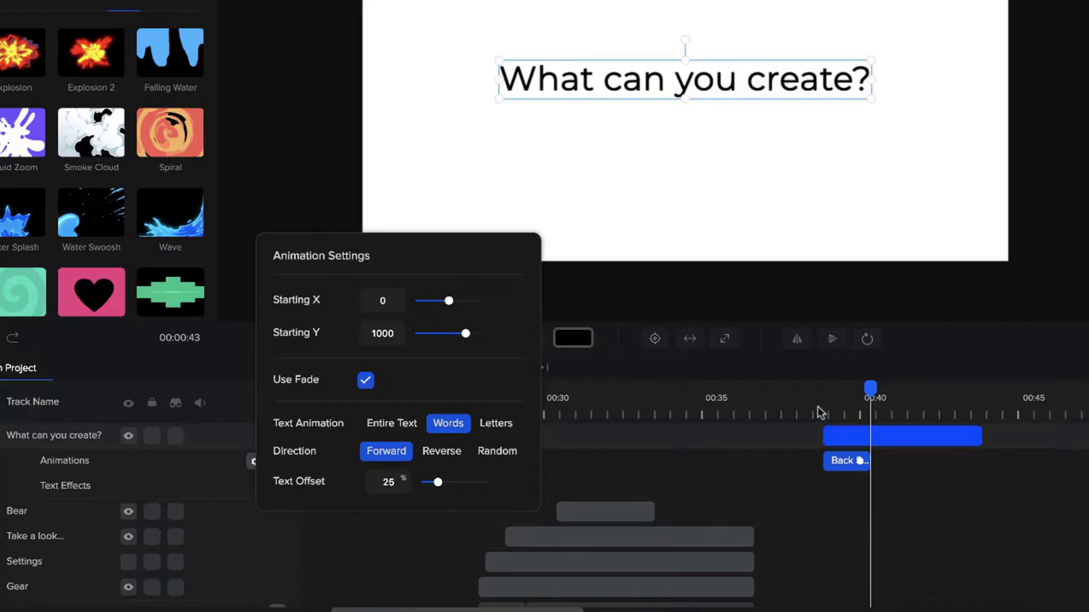
left_click(514, 368)
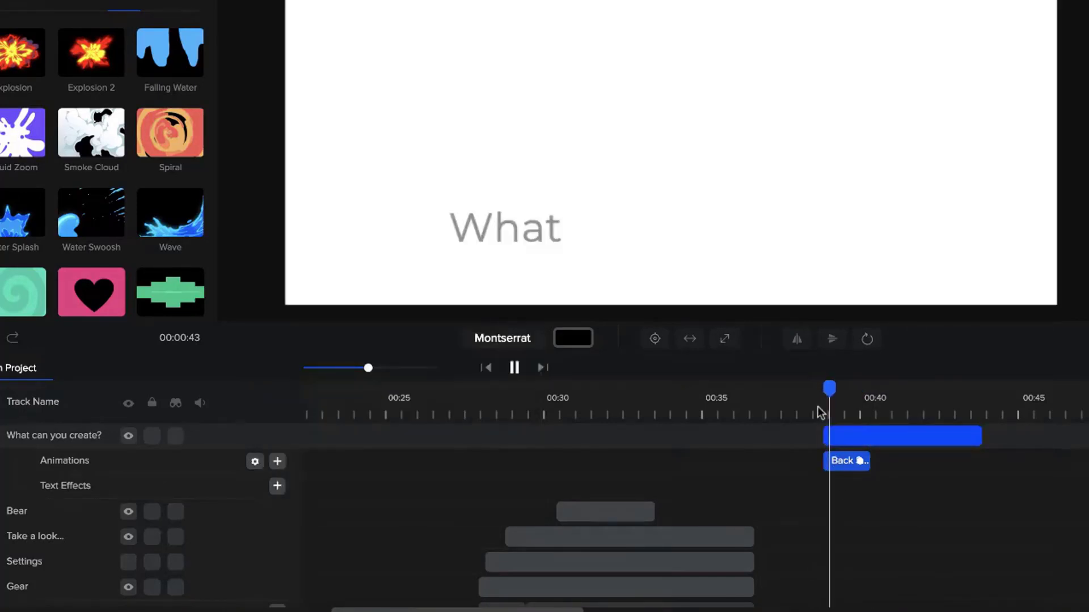
left_click(514, 367)
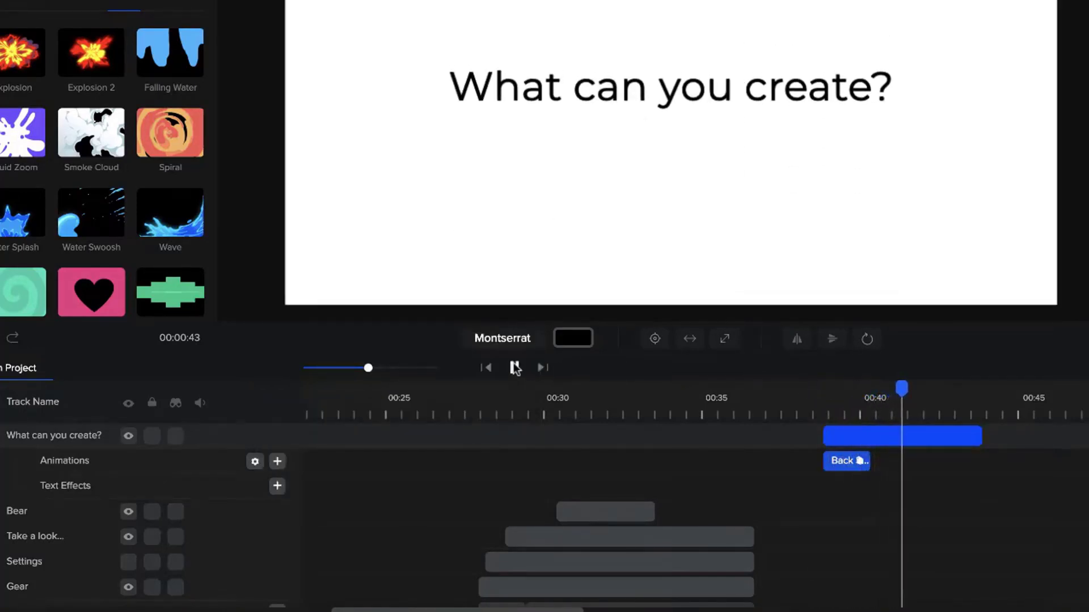
left_click(254, 461)
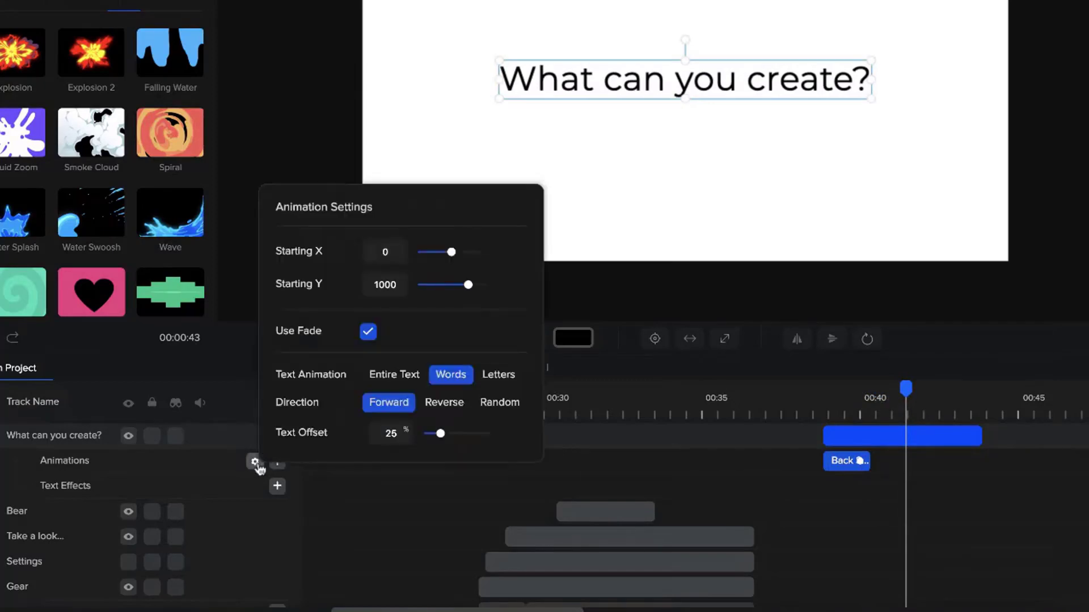
left_click(498, 375)
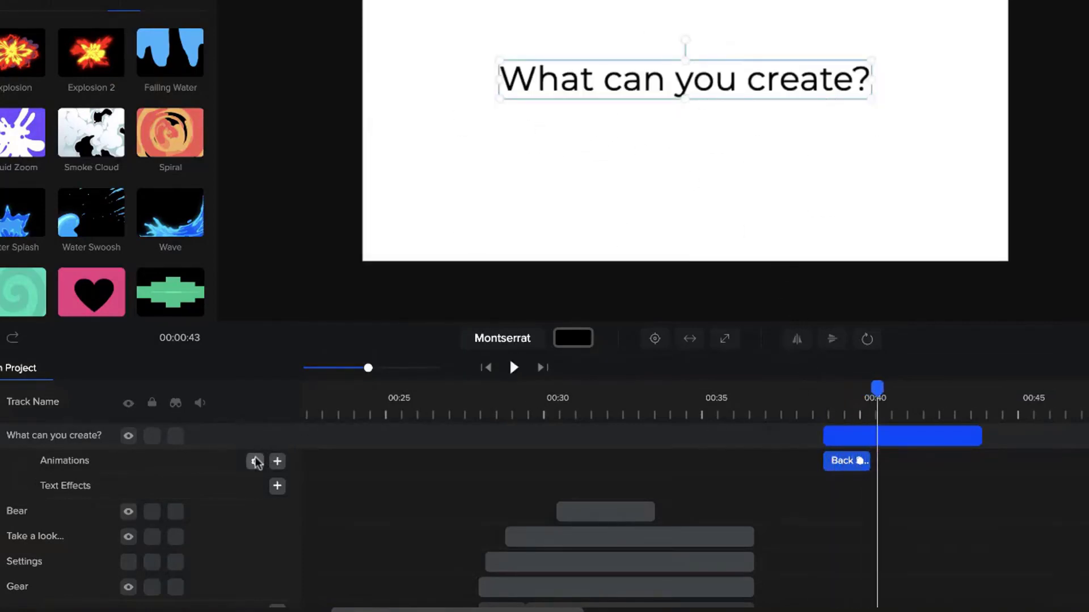
Step: Set the entrance animation to Letters with 40% text offset and Reverse direction
left_click(254, 461)
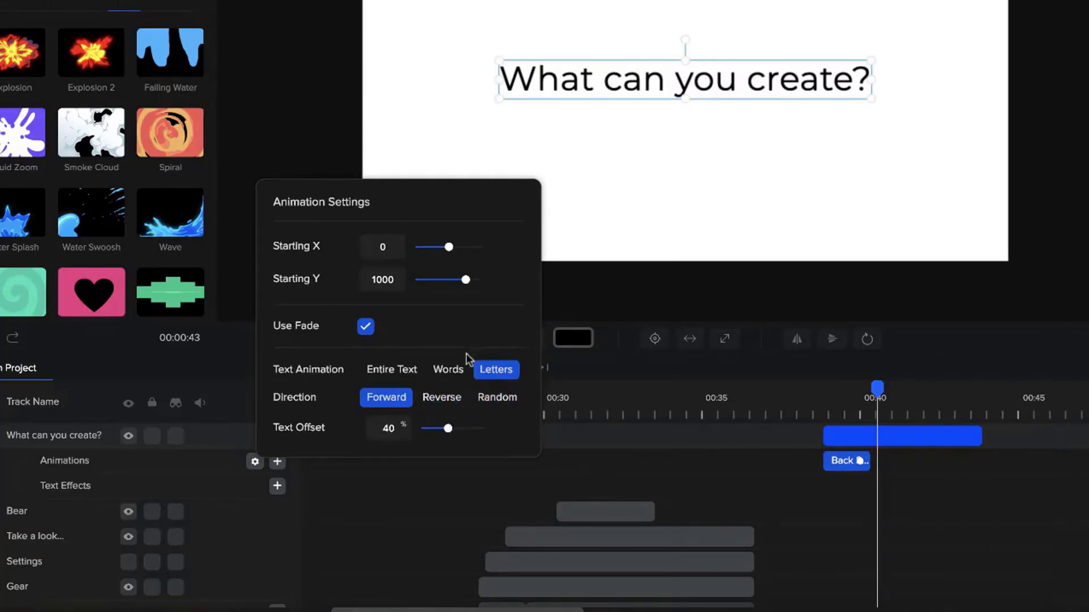
mouse_move(278, 229)
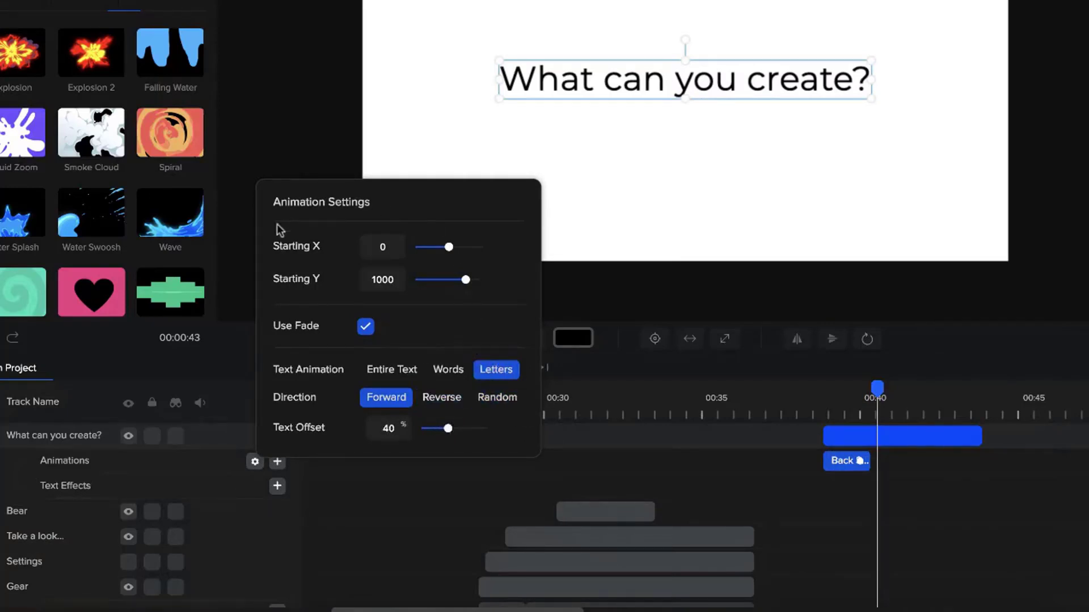
mouse_move(309, 271)
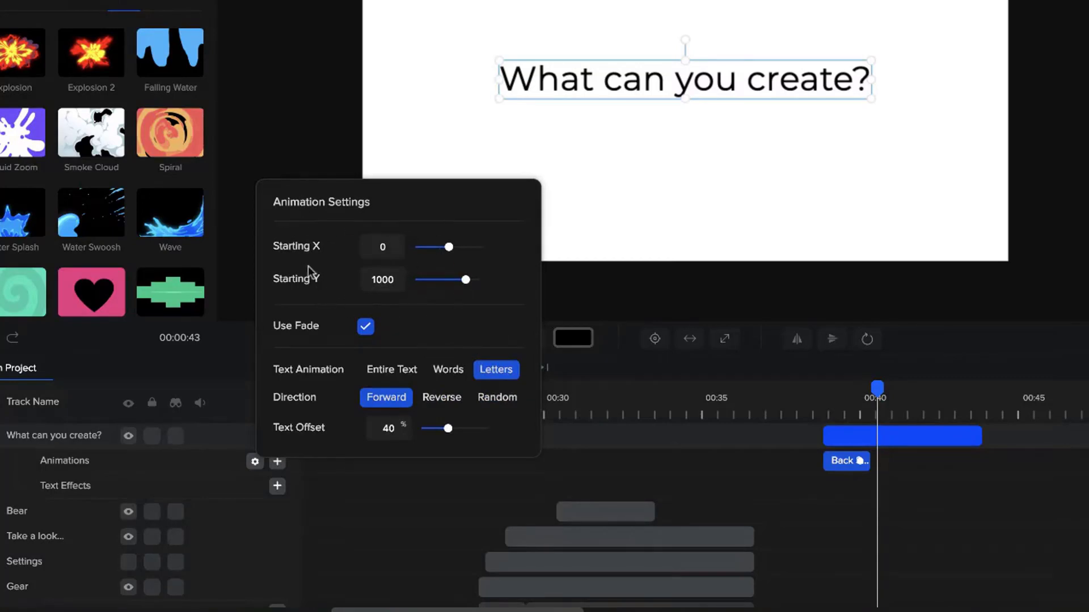
mouse_move(442, 345)
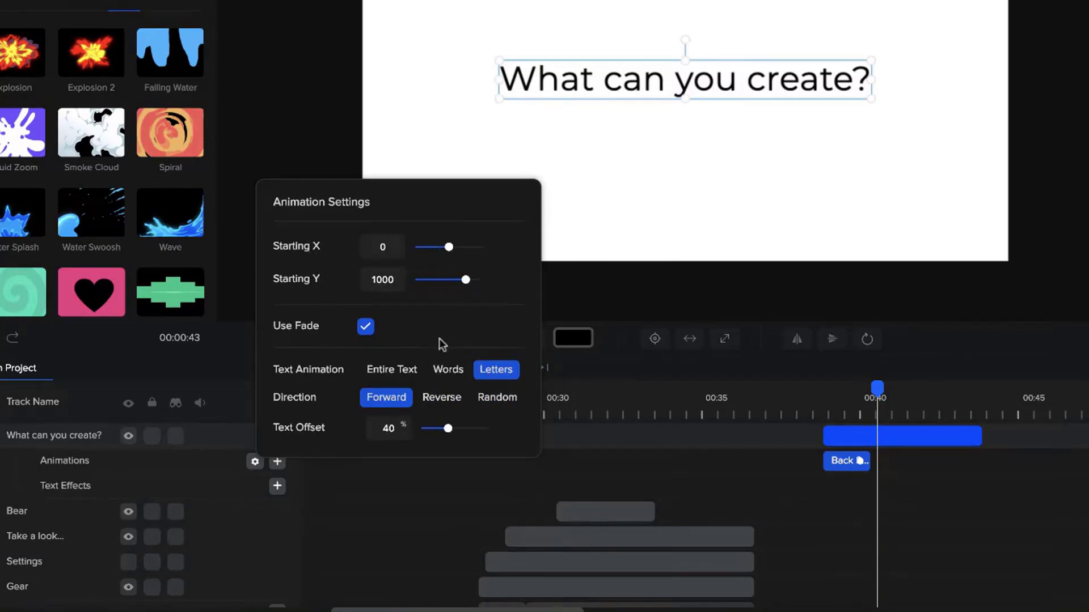
left_click(441, 397)
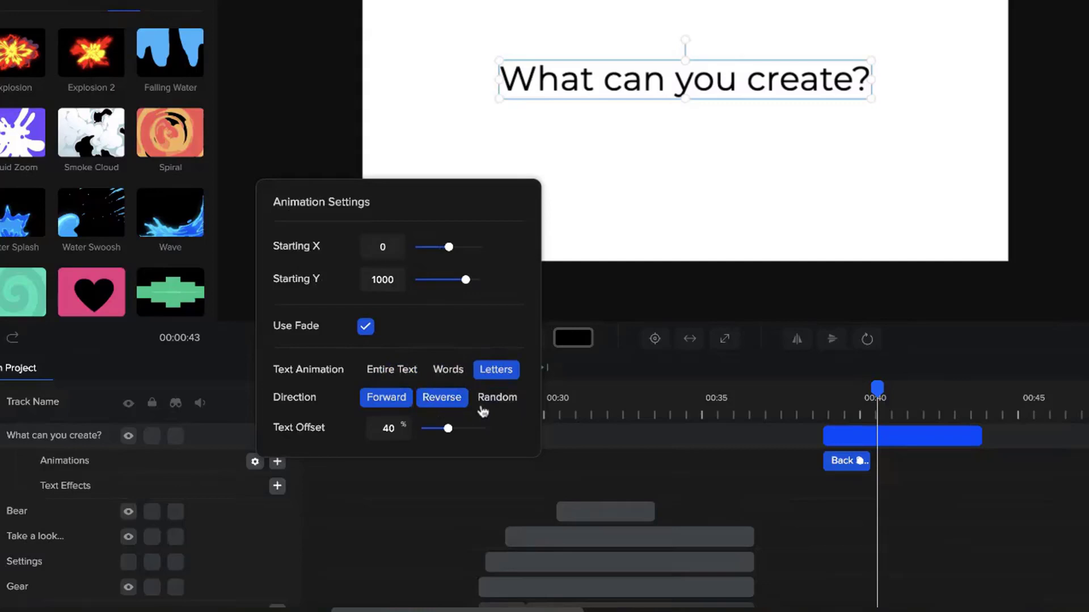
left_click(441, 397)
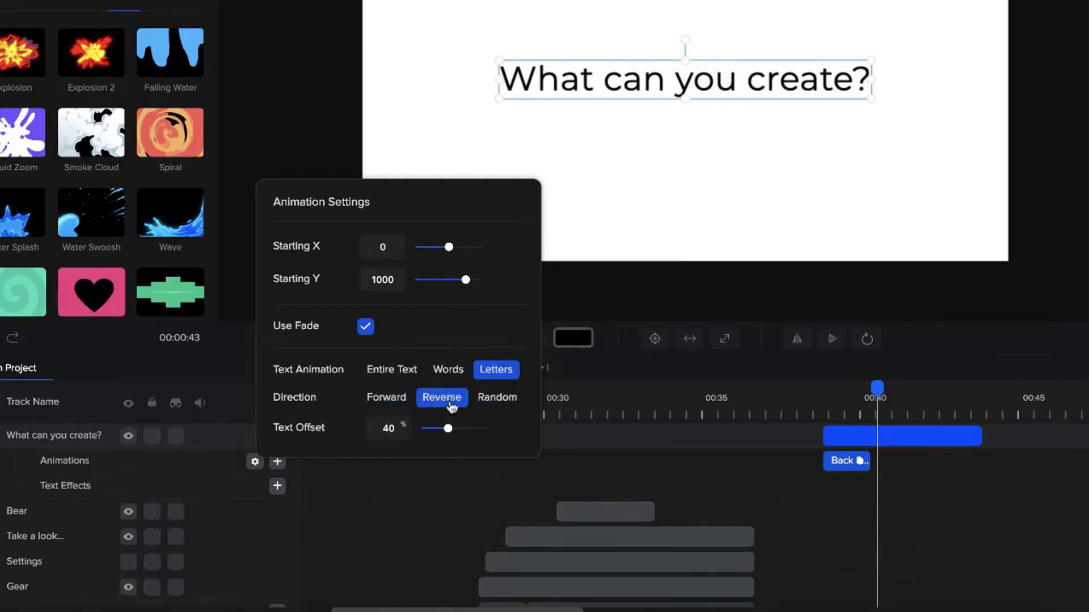
left_click(514, 368)
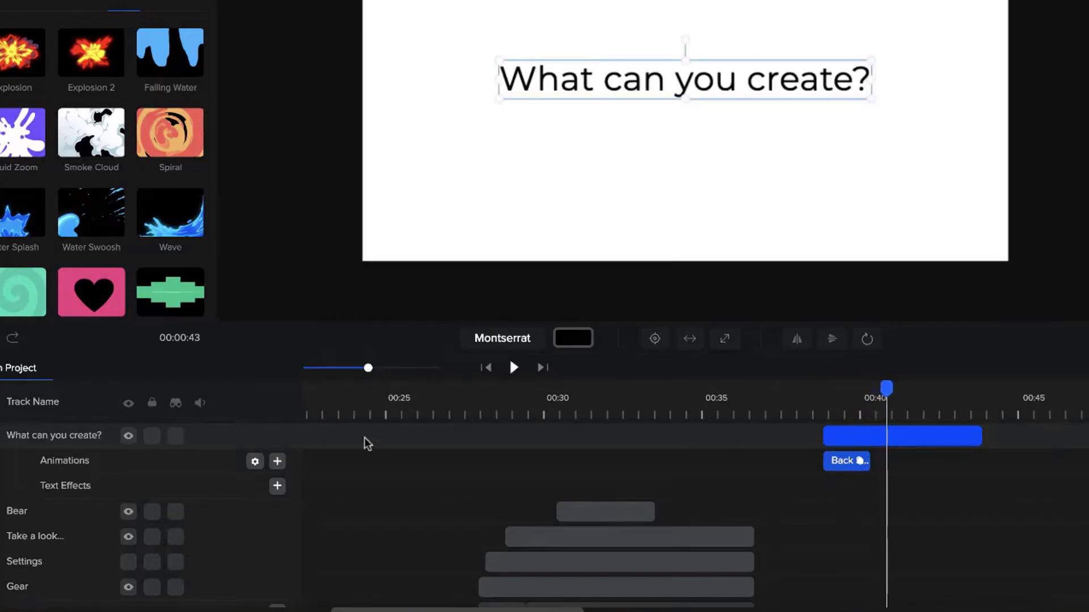
left_click(254, 460)
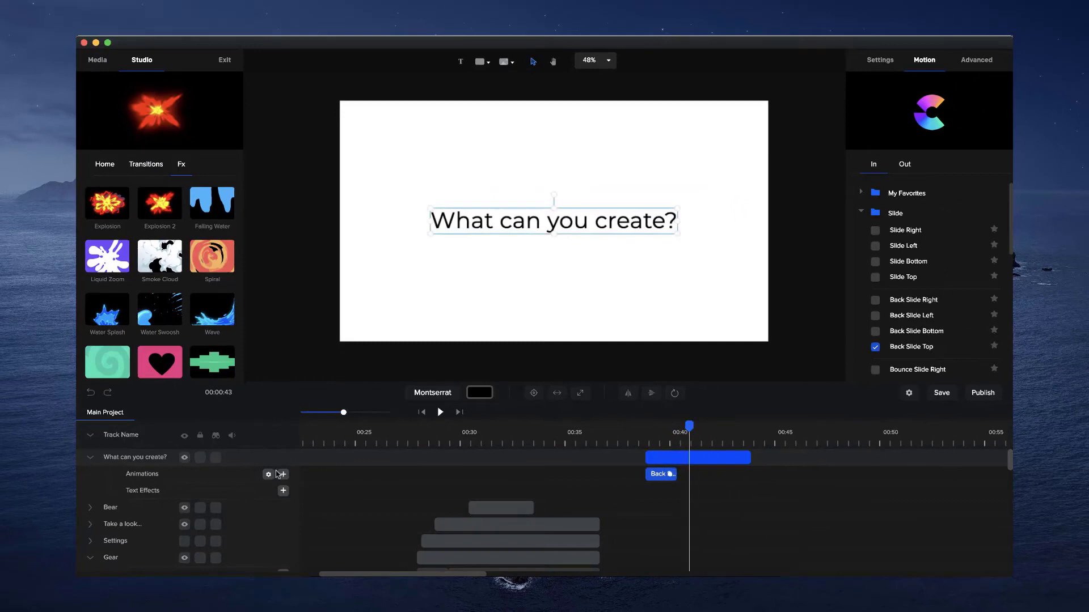
Step: Switch the entrance animation's letter direction to Random
left_click(268, 475)
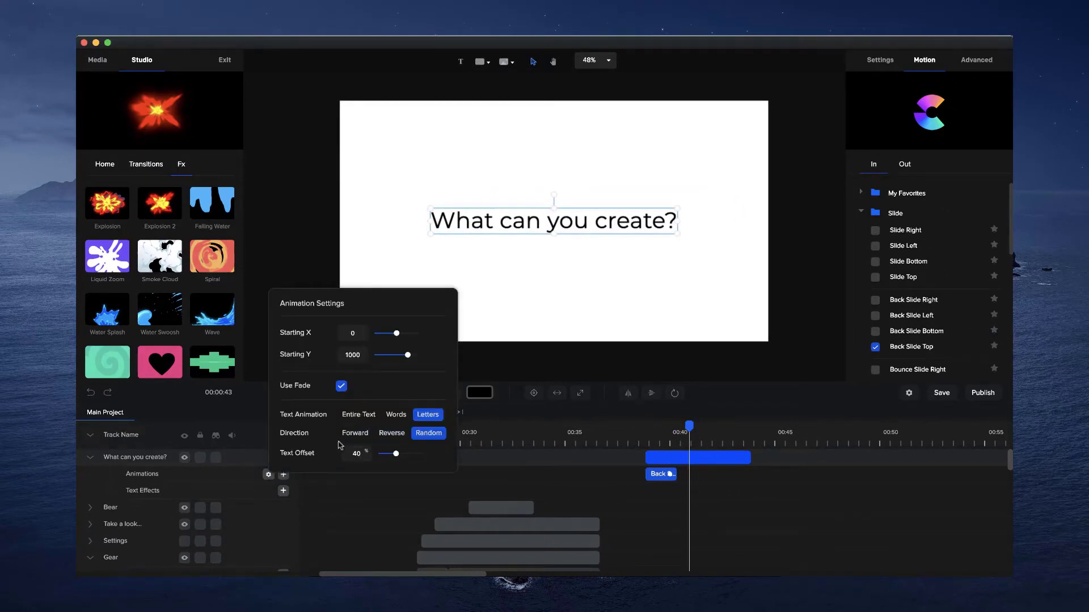
left_click(875, 230)
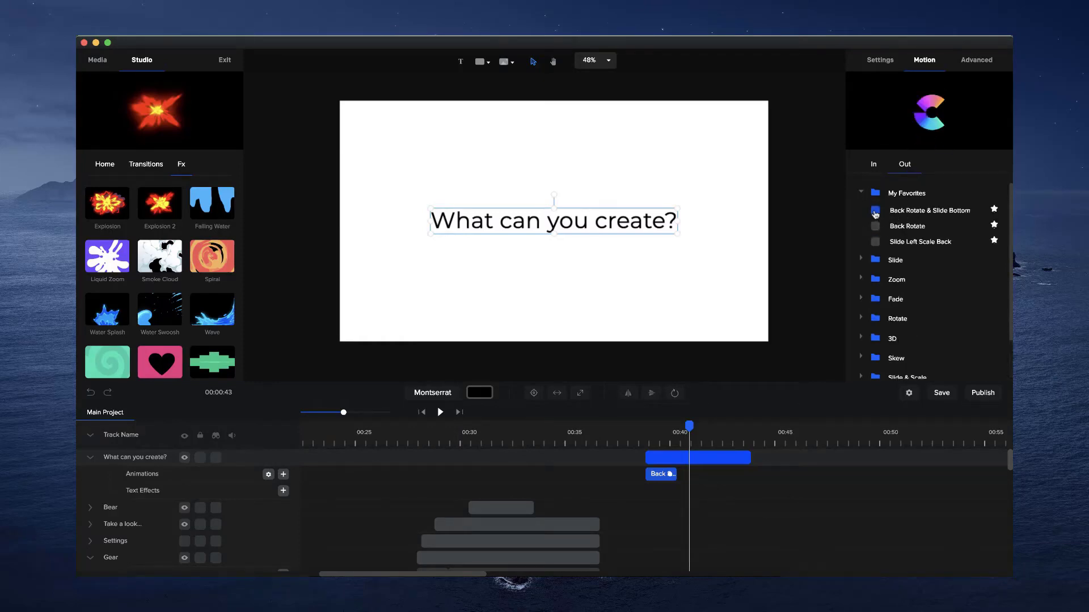
Step: Apply the Back Rotate & Slide Bottom exit preset from My Favorites
left_click(874, 210)
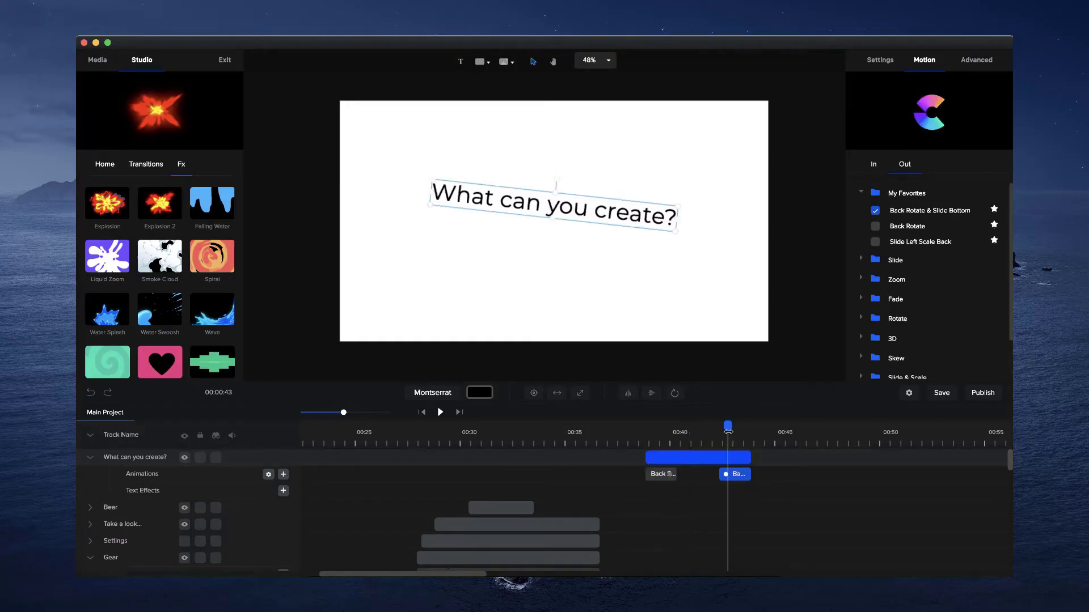
left_click(268, 474)
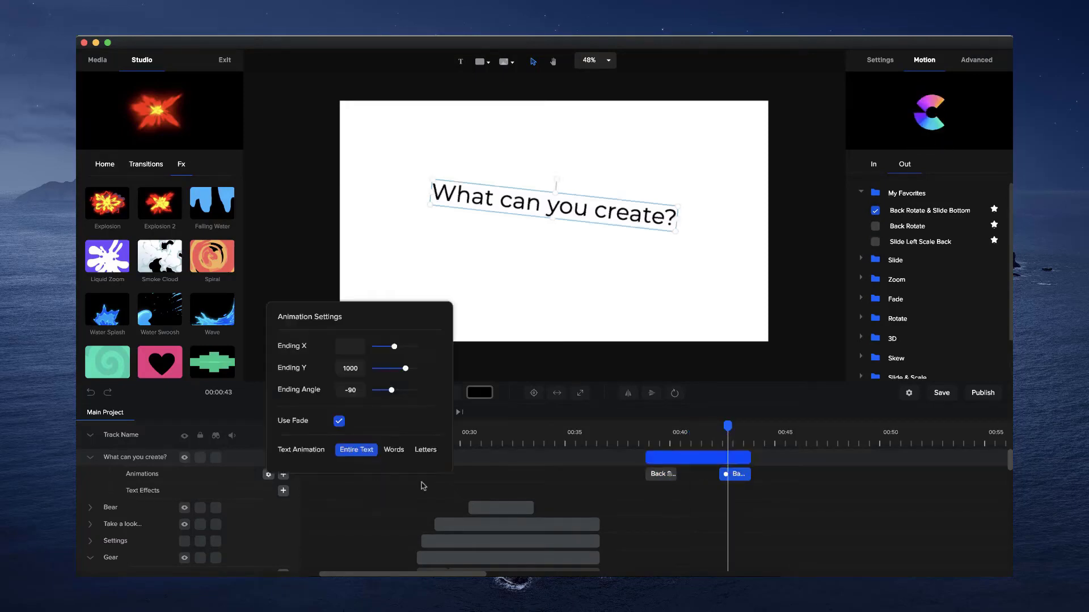
left_click(425, 449)
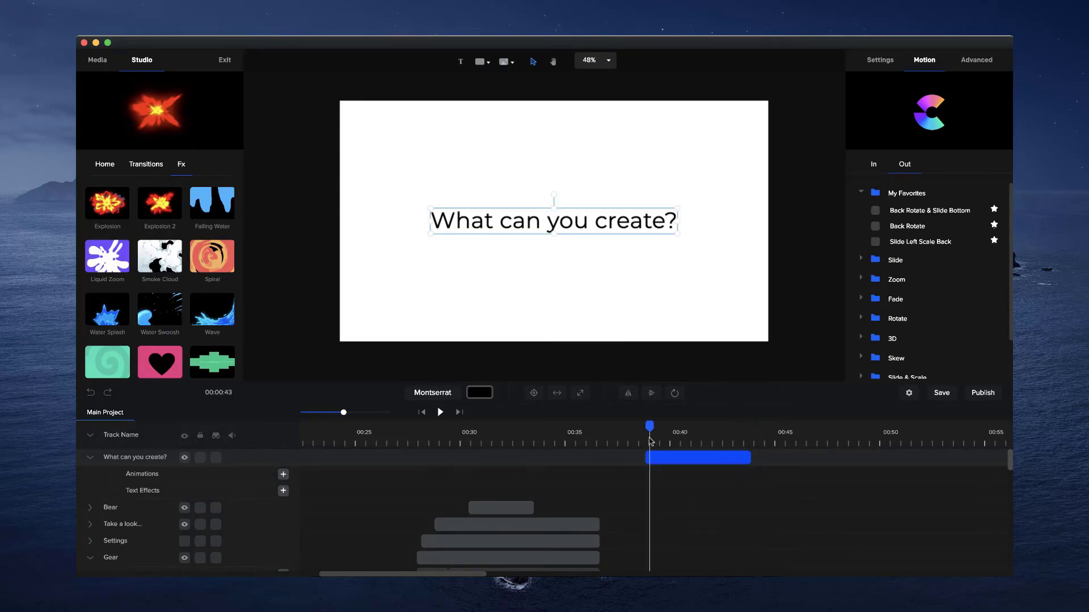
Step: Add a custom animation with Position, Scale and Rotation enabled, Color left off
left_click(283, 474)
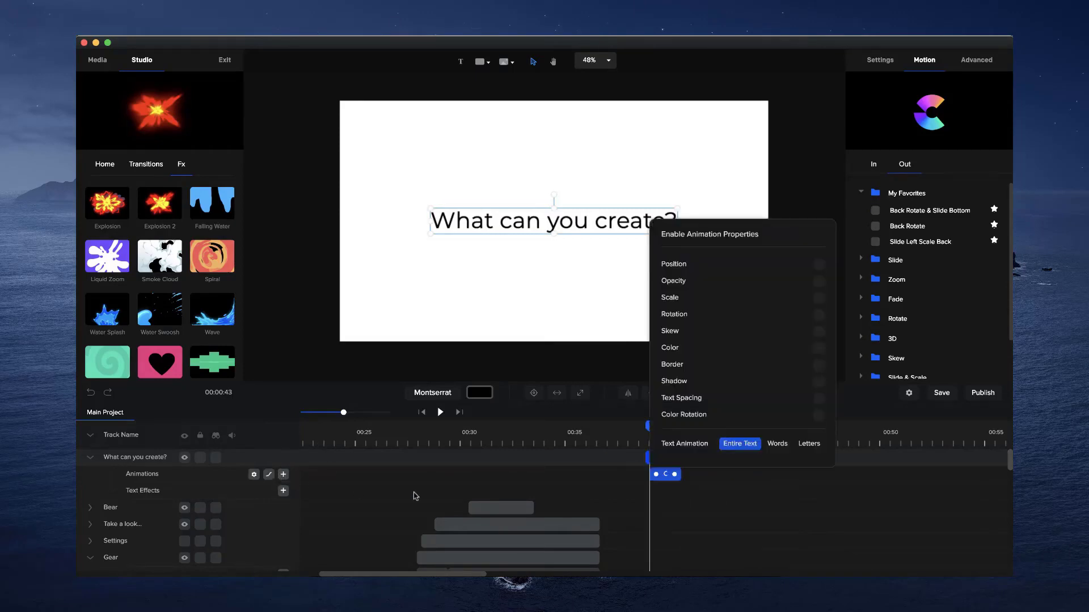
left_click(819, 264)
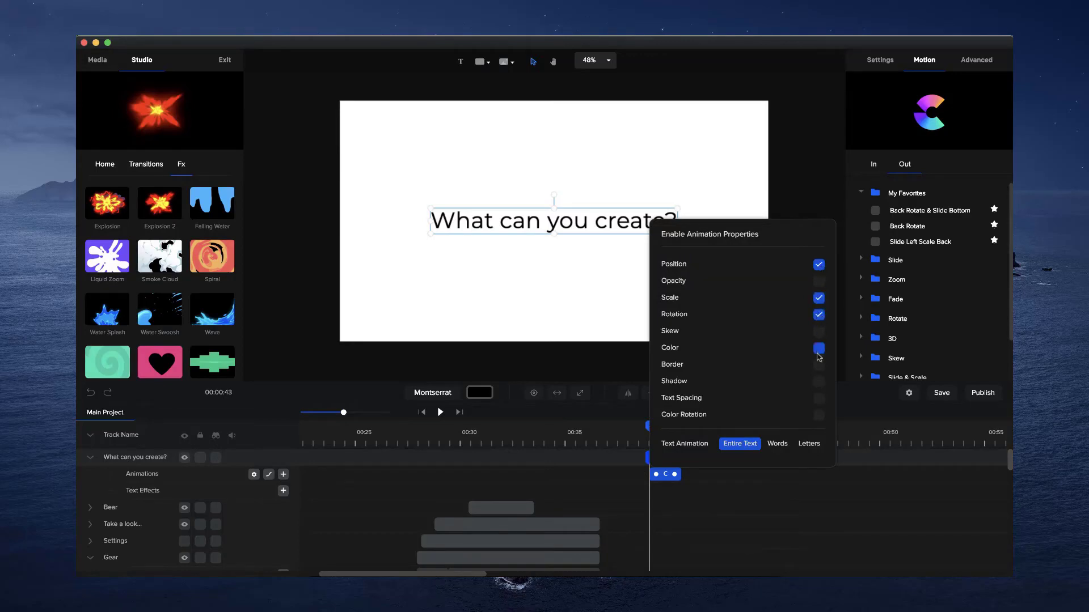
left_click(817, 347)
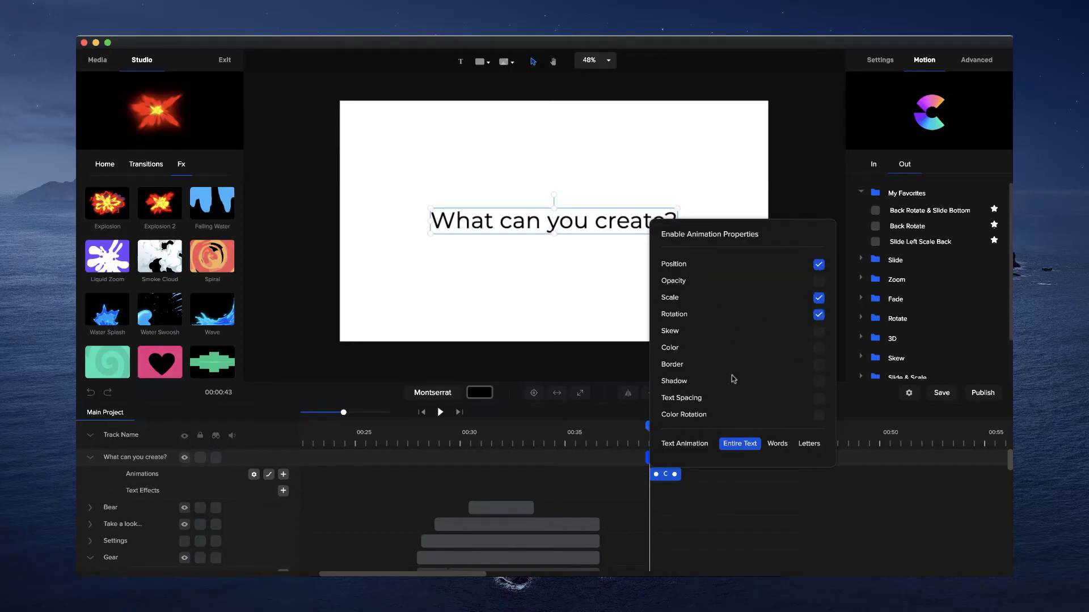
left_click(818, 398)
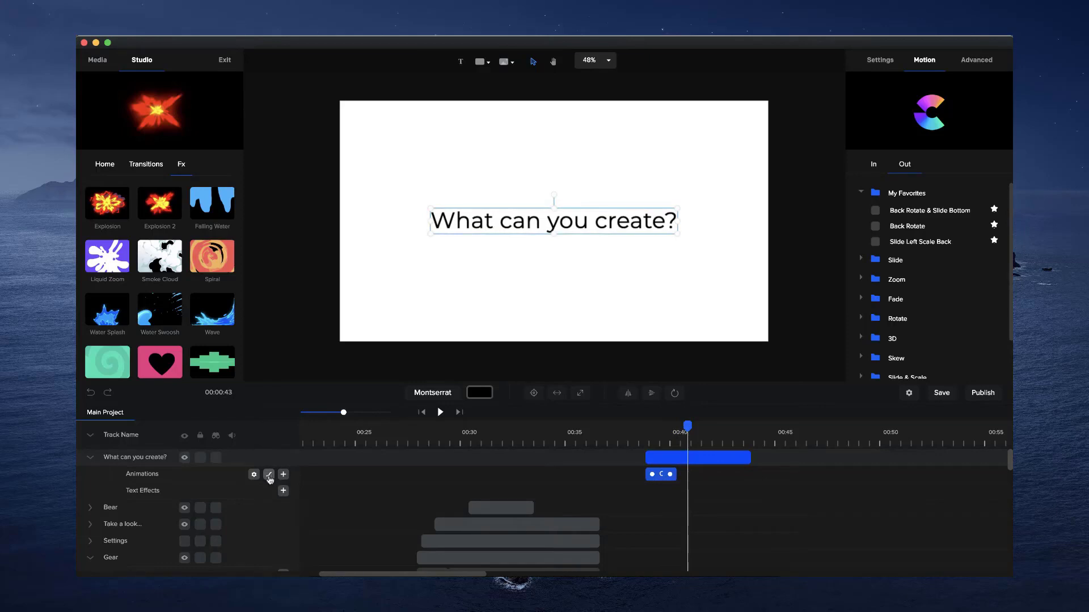
Step: Enable Text Spacing among the custom animation's animated properties
left_click(269, 475)
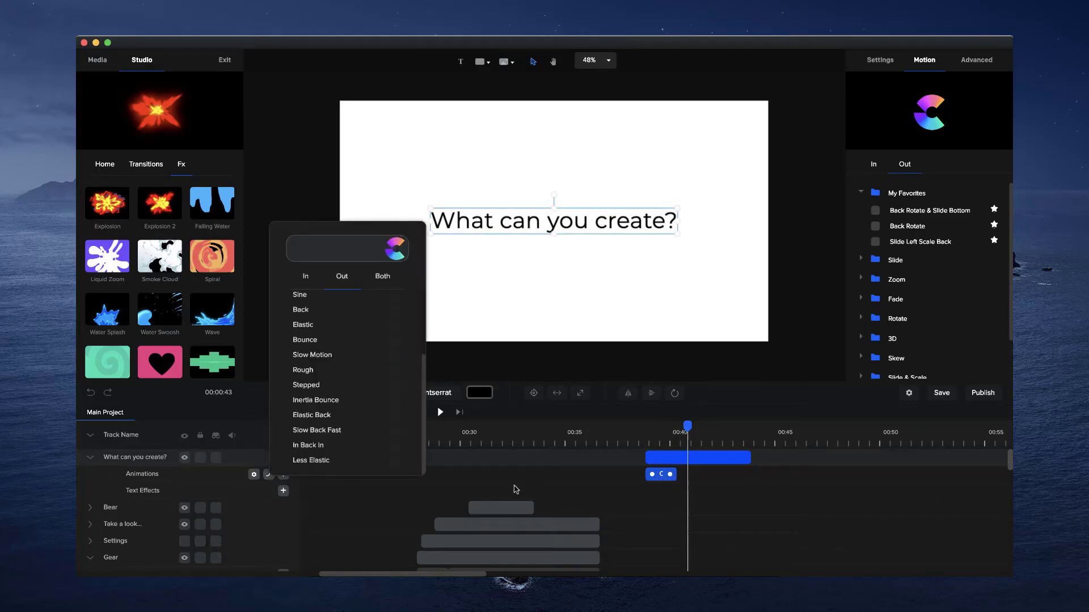
scroll("up", 3)
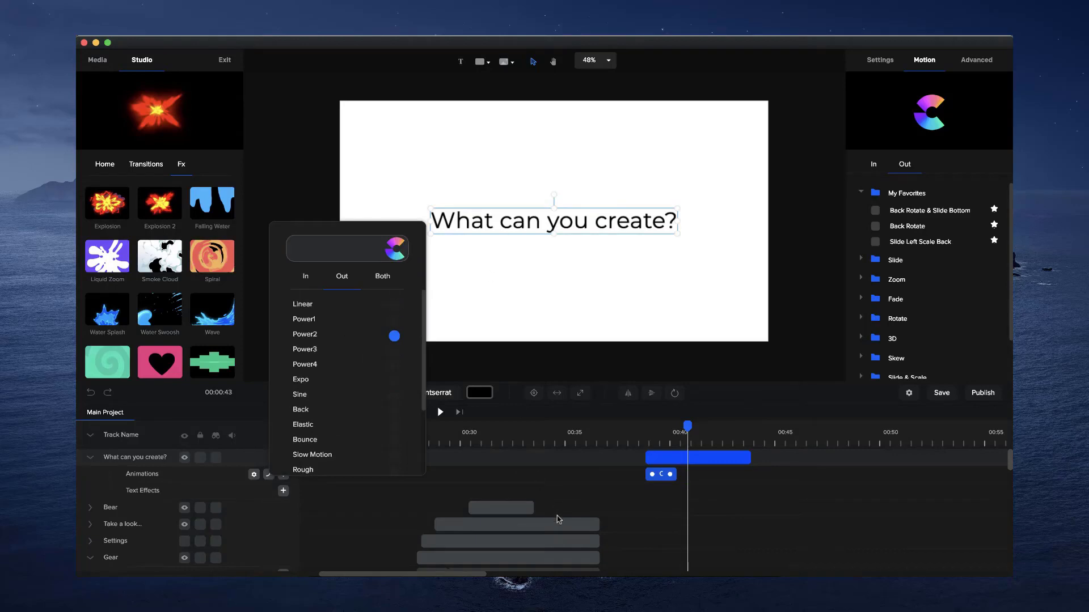
left_click(254, 474)
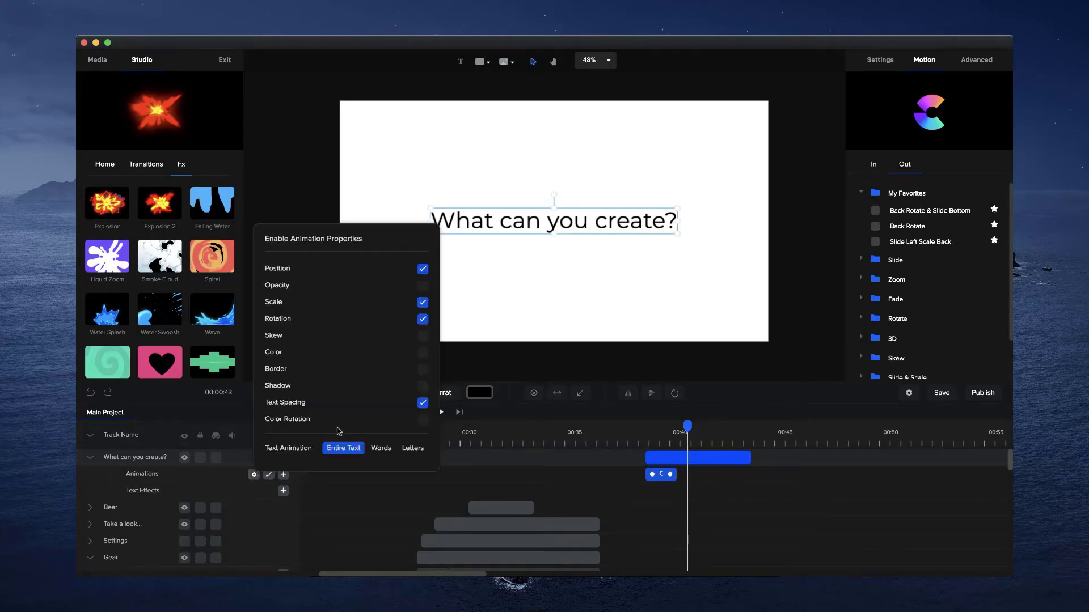
left_click(380, 448)
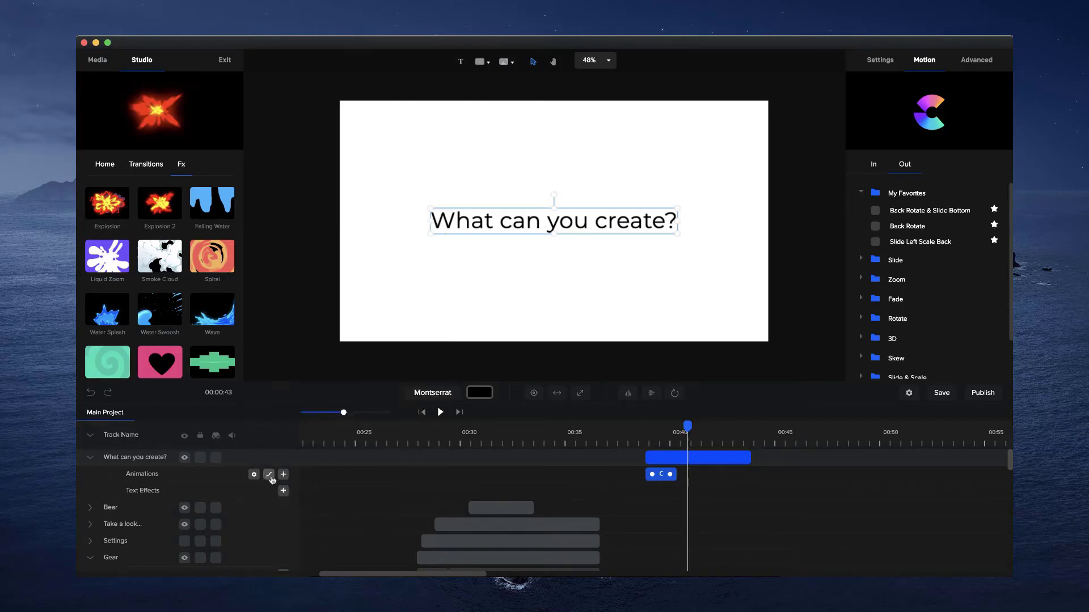
left_click(439, 411)
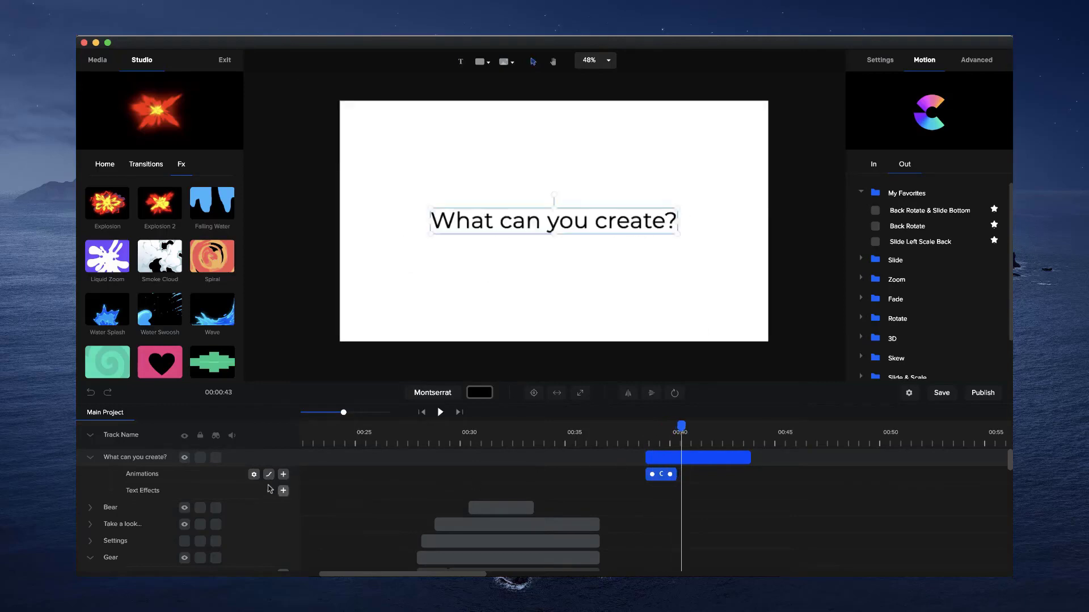
Step: Set the custom animation easing to Back, then Elastic, animating by Words
left_click(269, 474)
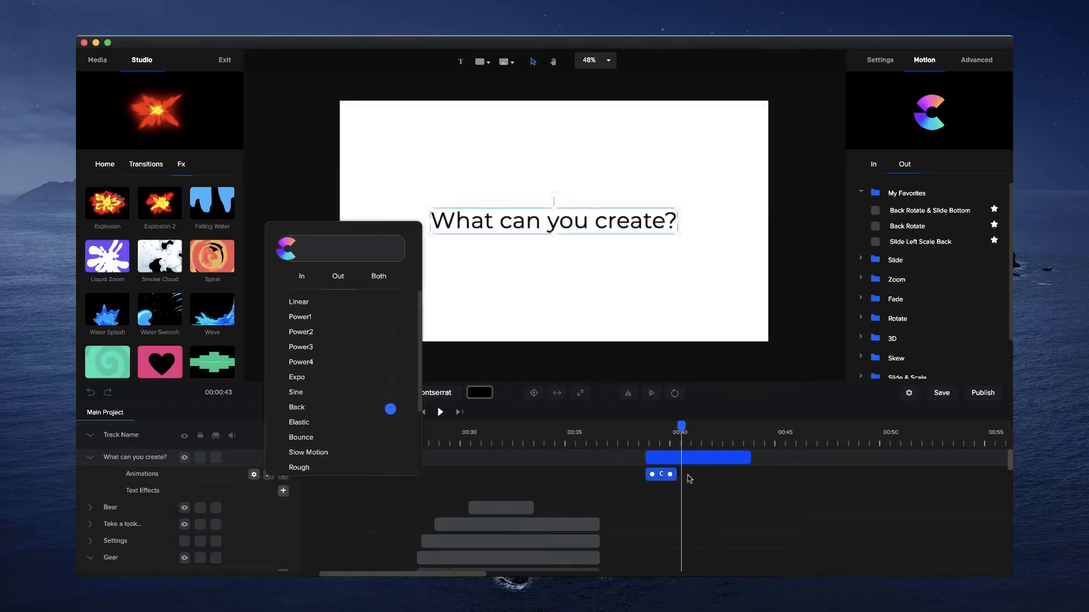
left_click(439, 411)
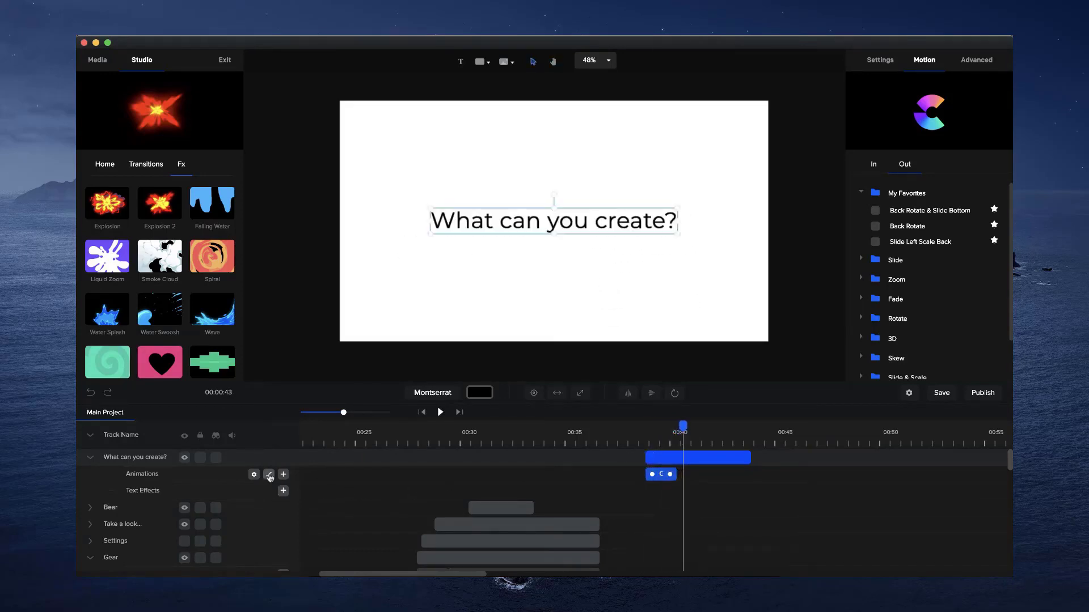
left_click(268, 475)
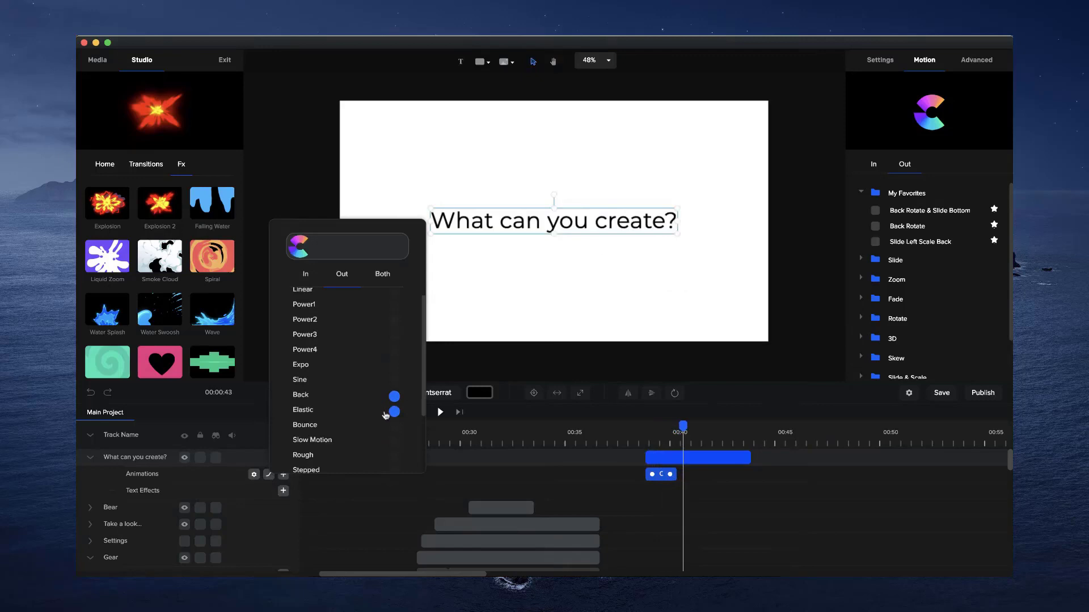
left_click(440, 412)
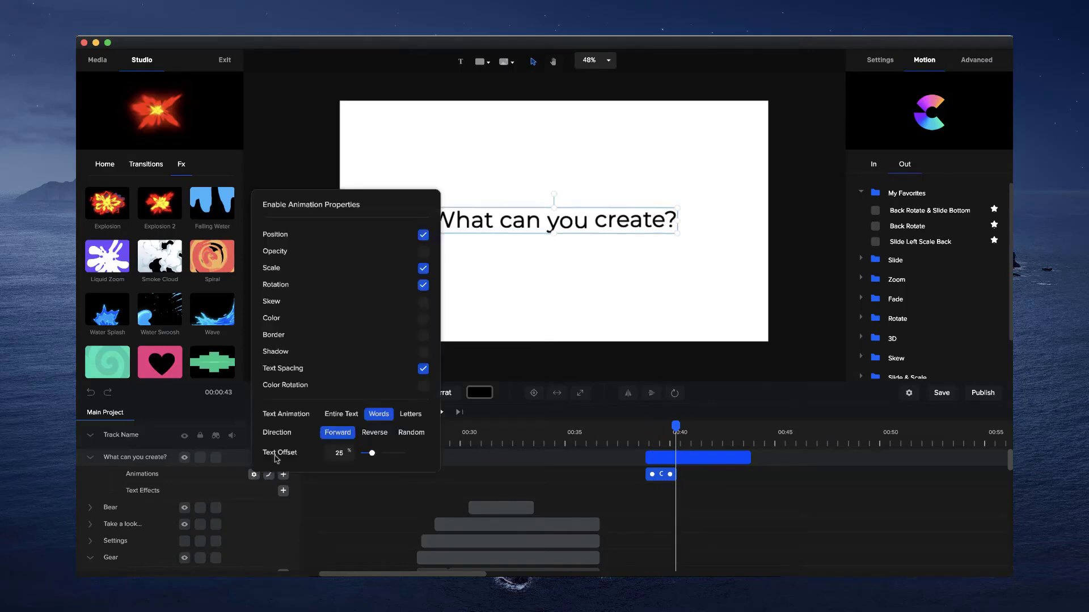
left_click(411, 414)
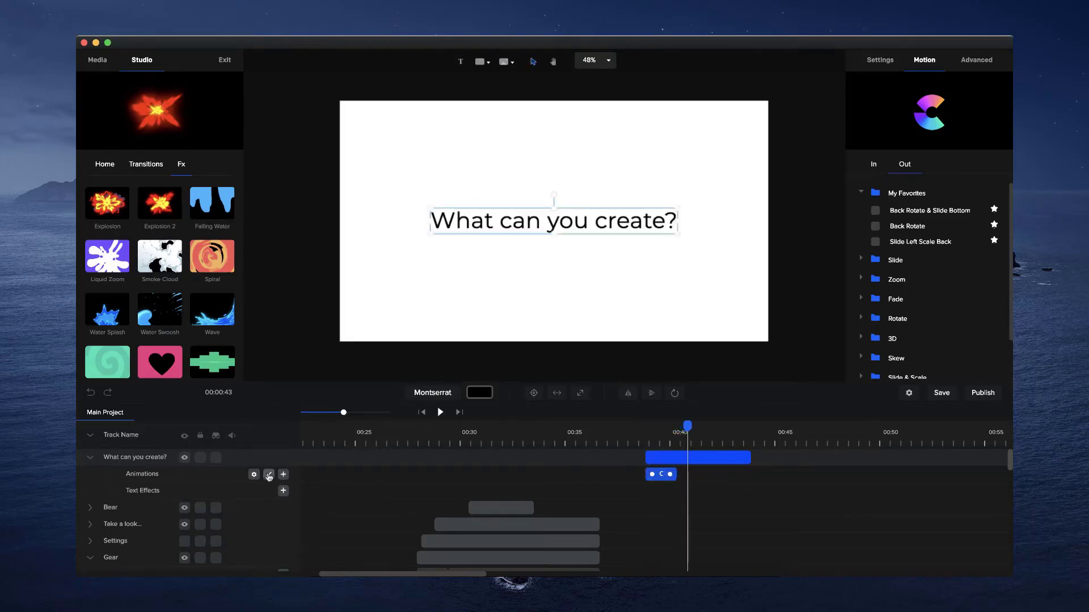
Step: Lengthen the Custom animation clip on the timeline and play a preview
left_click(268, 475)
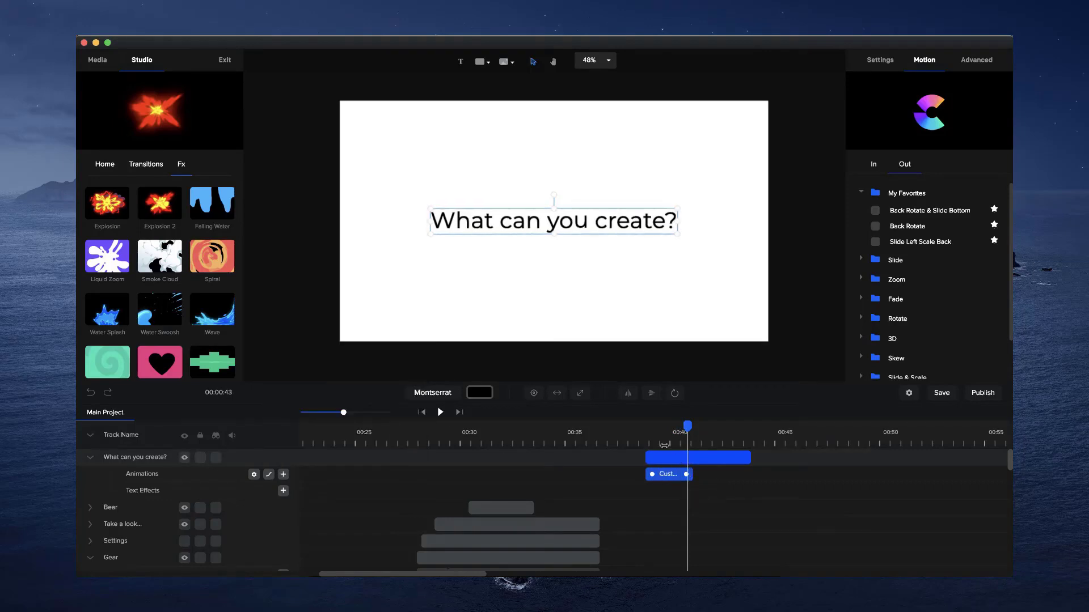
left_click(439, 411)
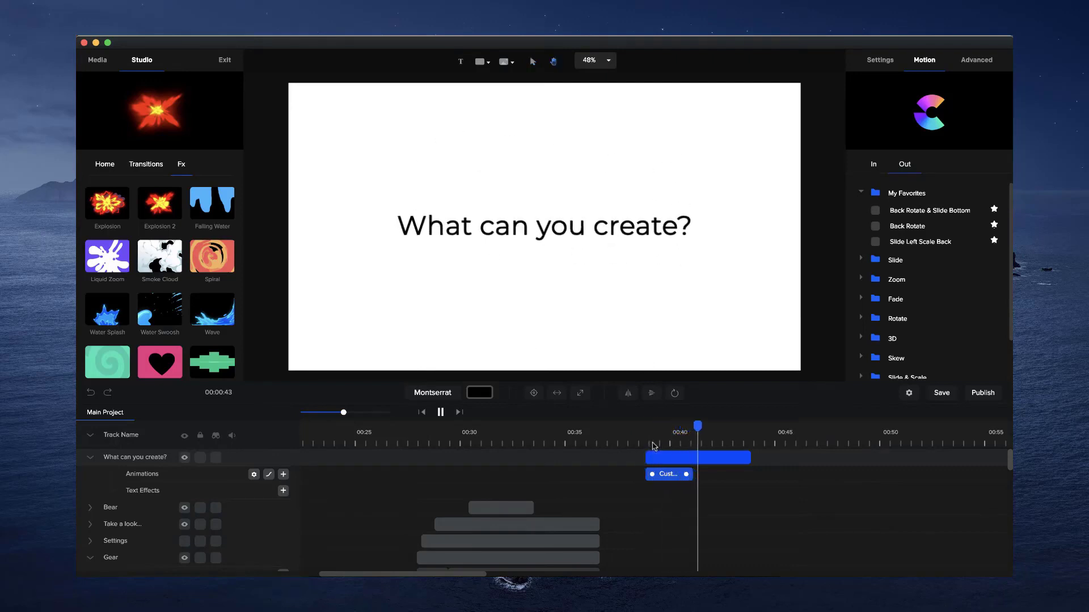
left_click(544, 225)
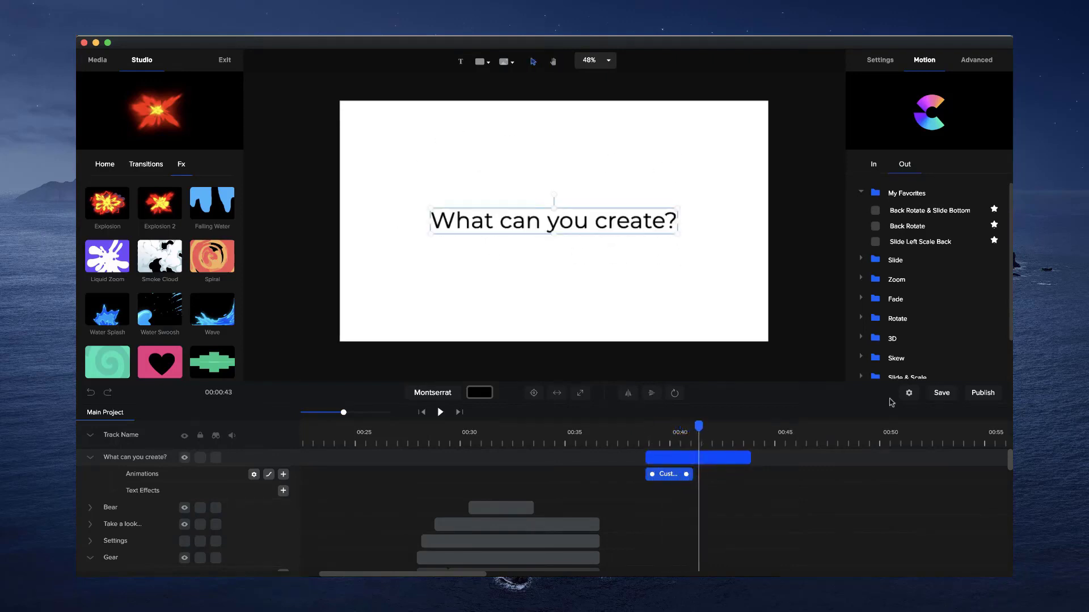
mouse_move(666, 434)
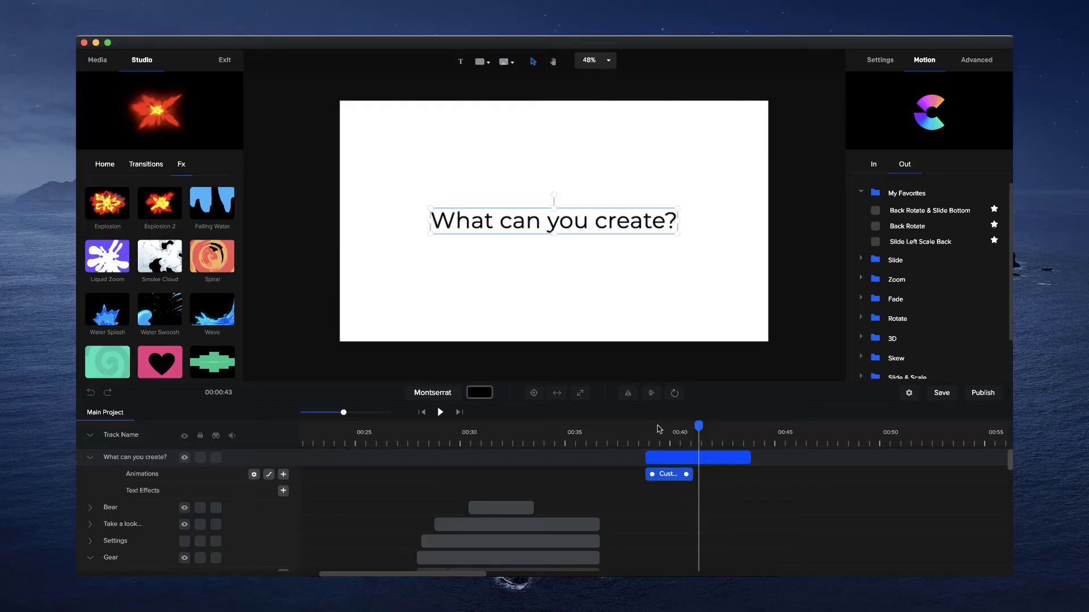
mouse_move(578, 277)
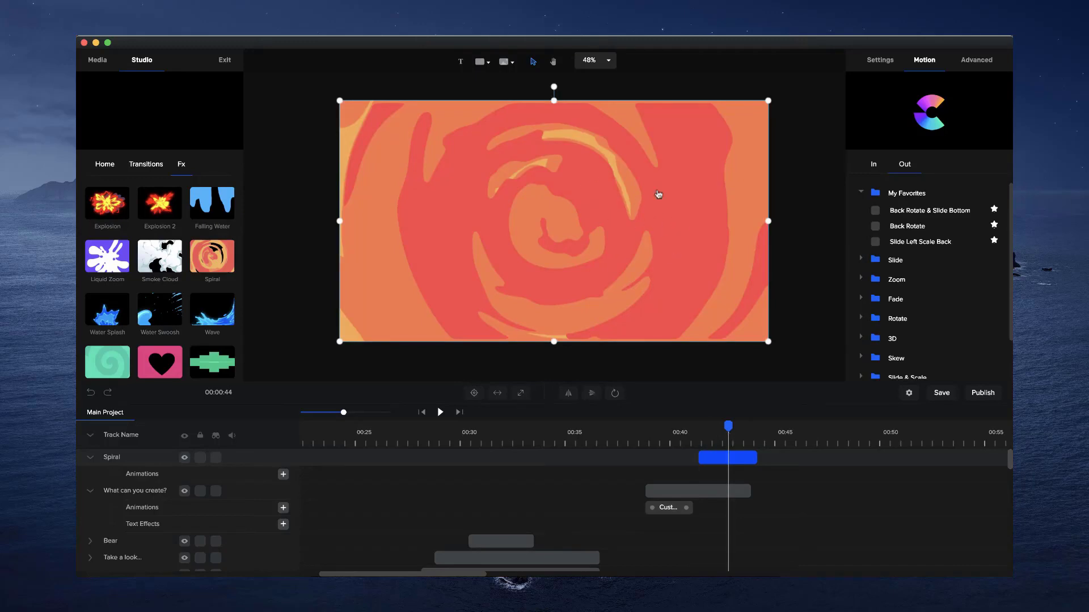
Step: Open the spiral effect's Advanced appearance settings and scroll through them
left_click(974, 60)
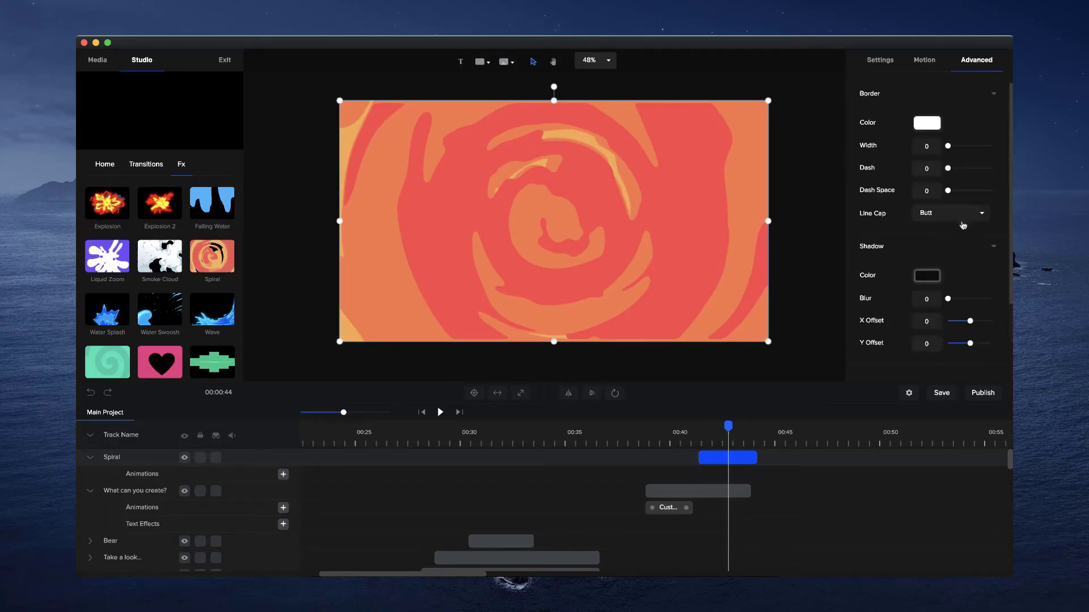
scroll("down", 3)
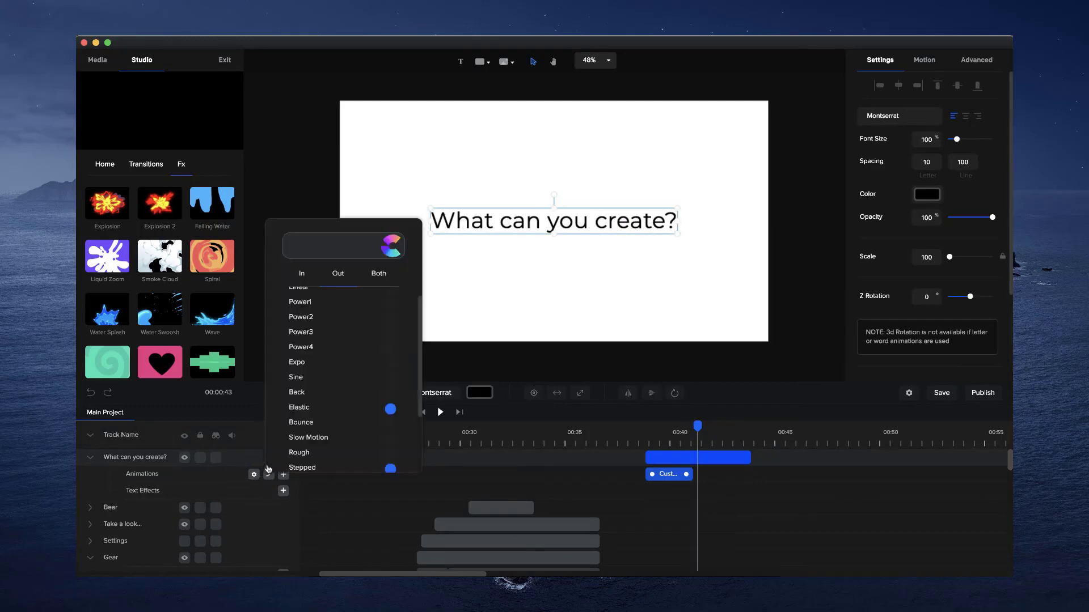
Step: Scroll the text animation's easing list to reveal Inertia Bounce and Slow Back Fast
scroll("down", 3)
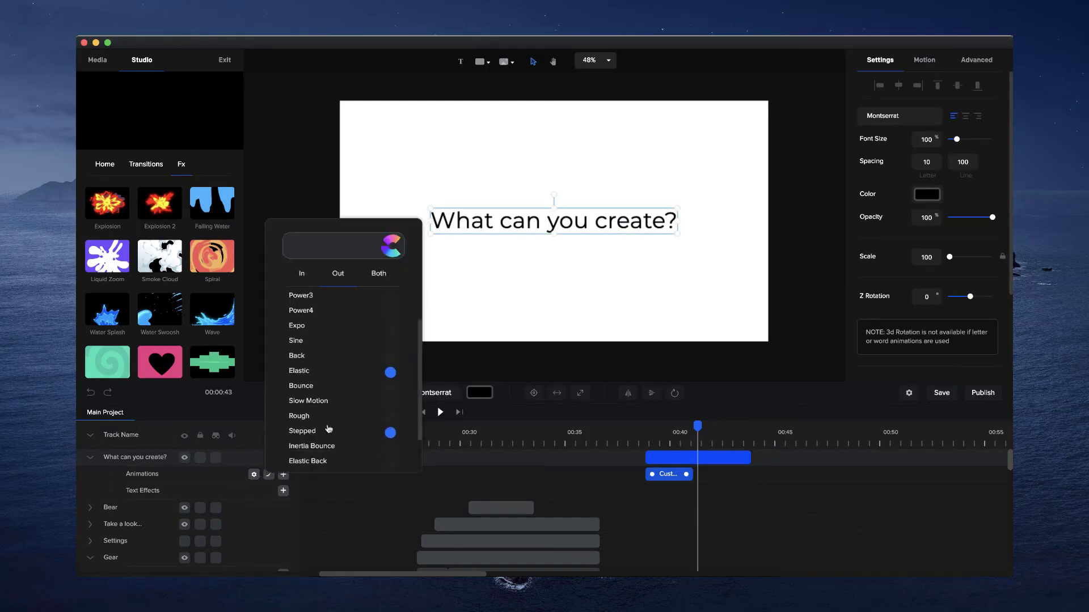
scroll("down", 3)
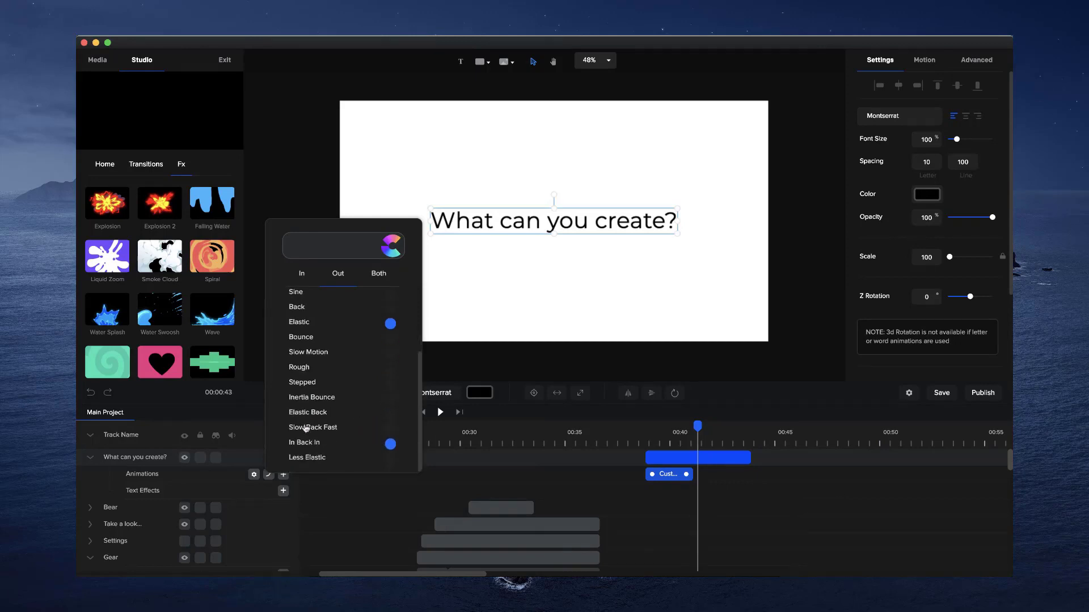
scroll("up", 3)
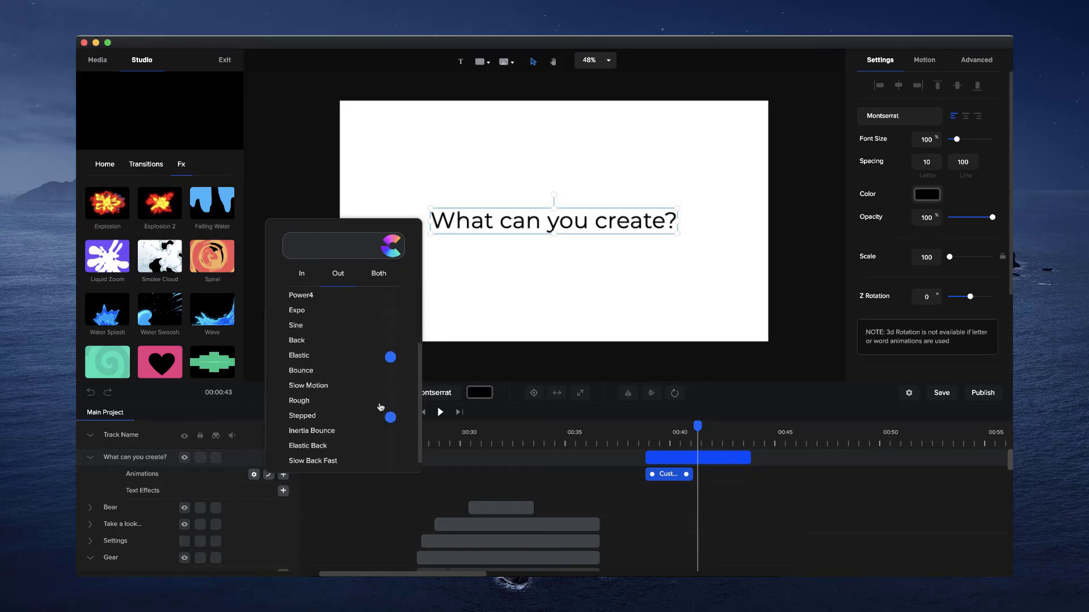